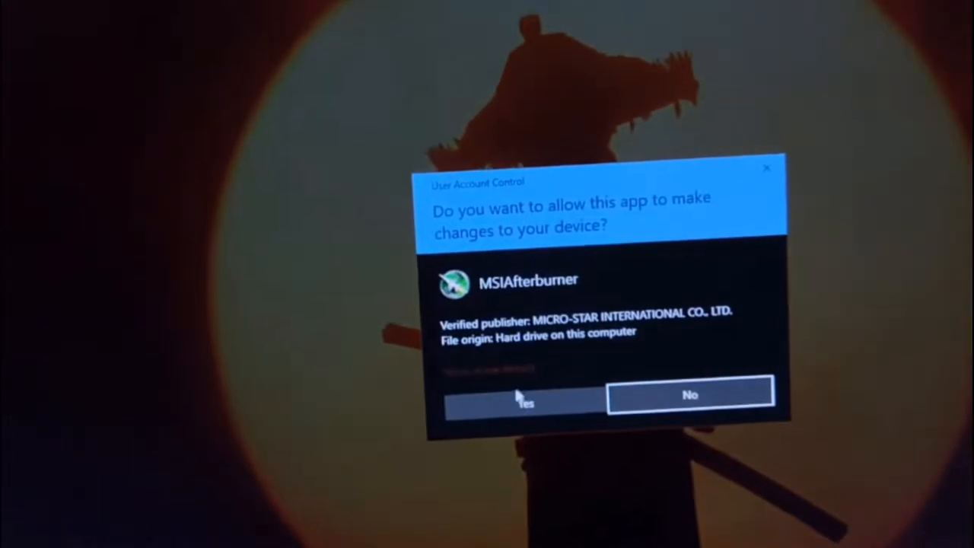
Step: Approve the MSIAfterburner User Account Control prompt with Yes so it closes
left_click(525, 401)
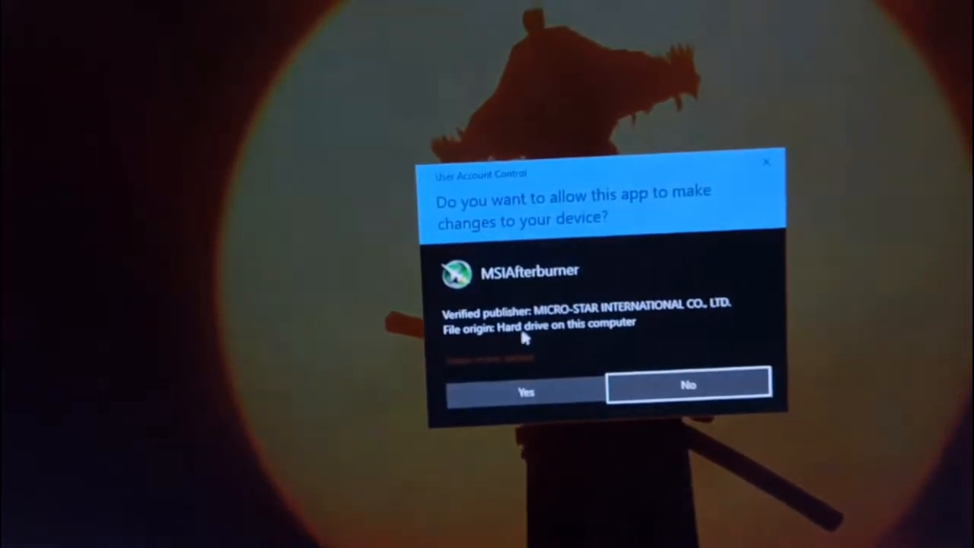
left_click(526, 392)
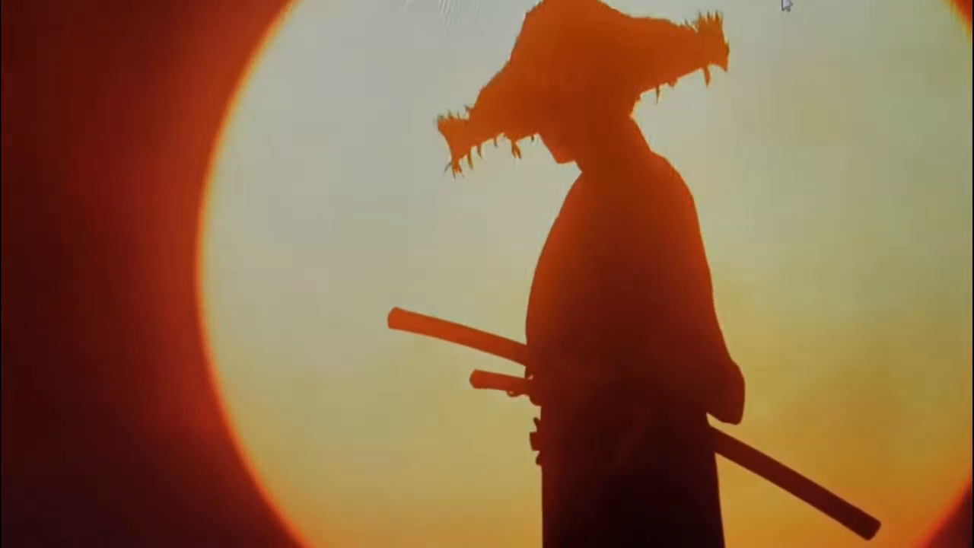